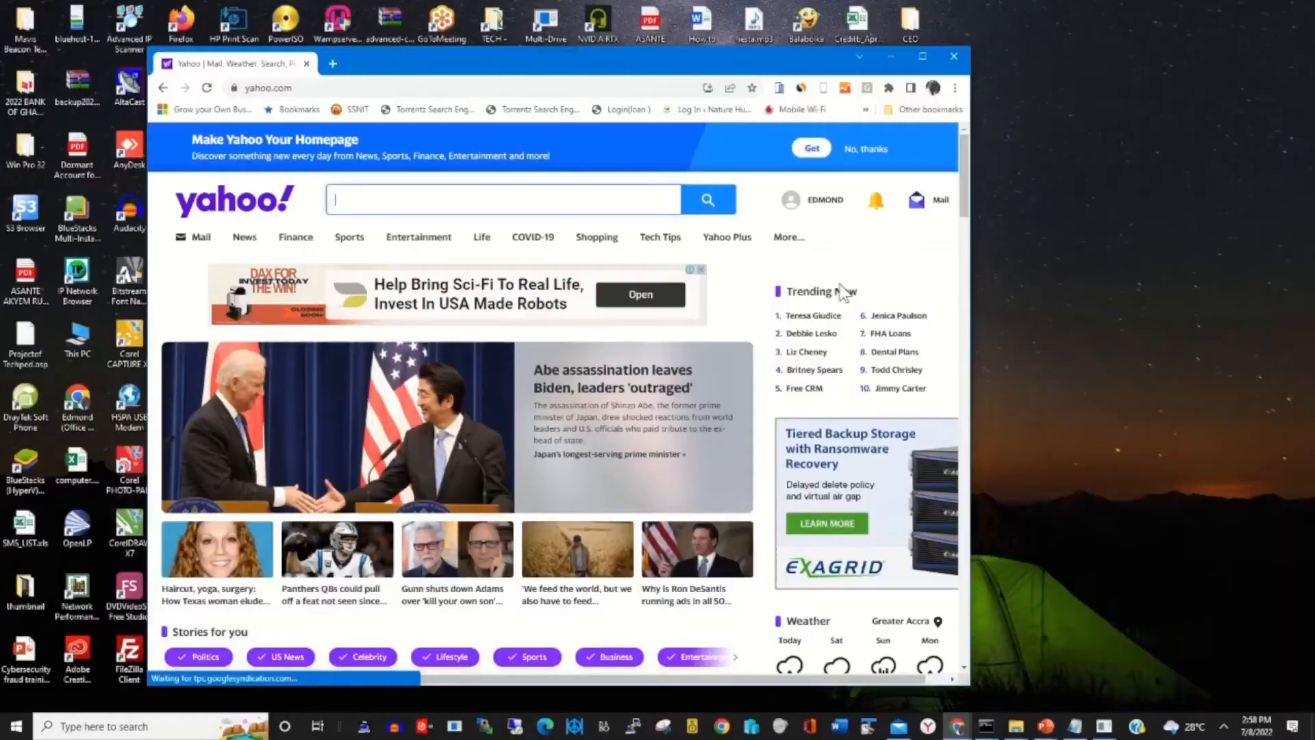
# Maximize the browser and open the account's Personal Info page from the account menu.
pyautogui.click(922, 56)
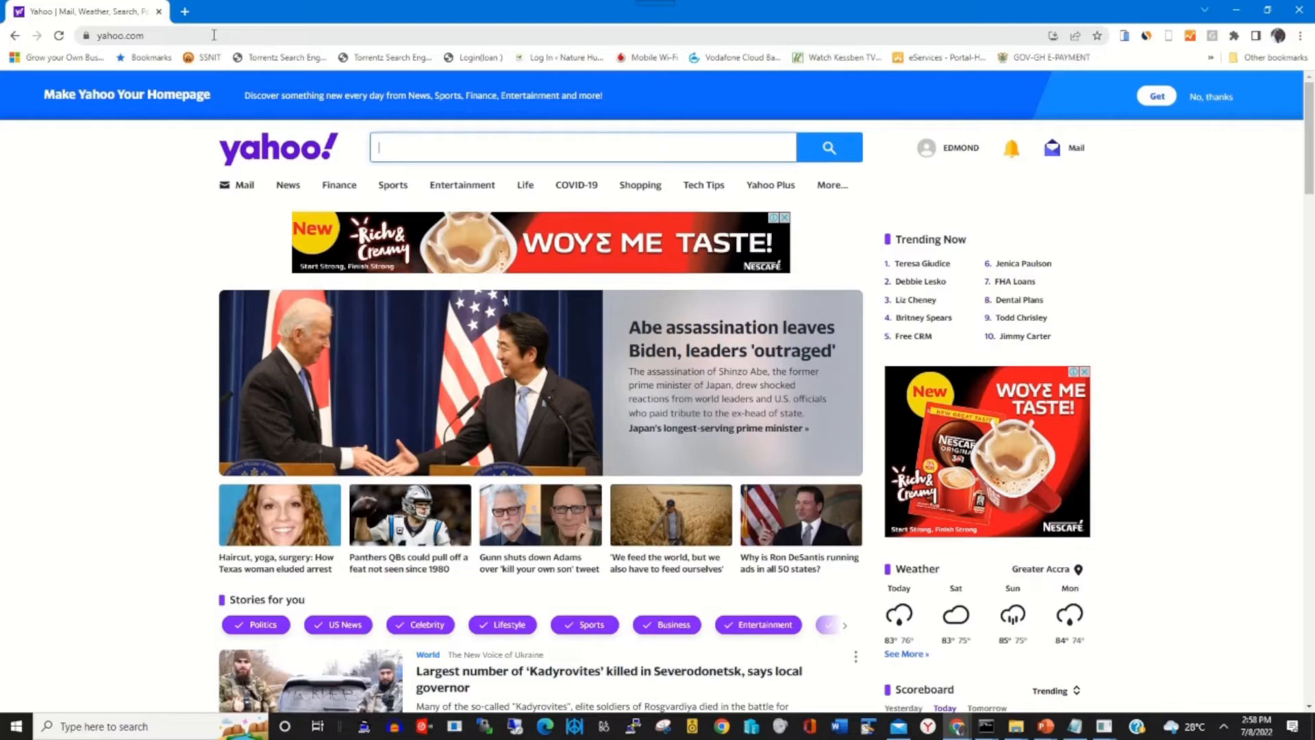
pyautogui.click(113, 35)
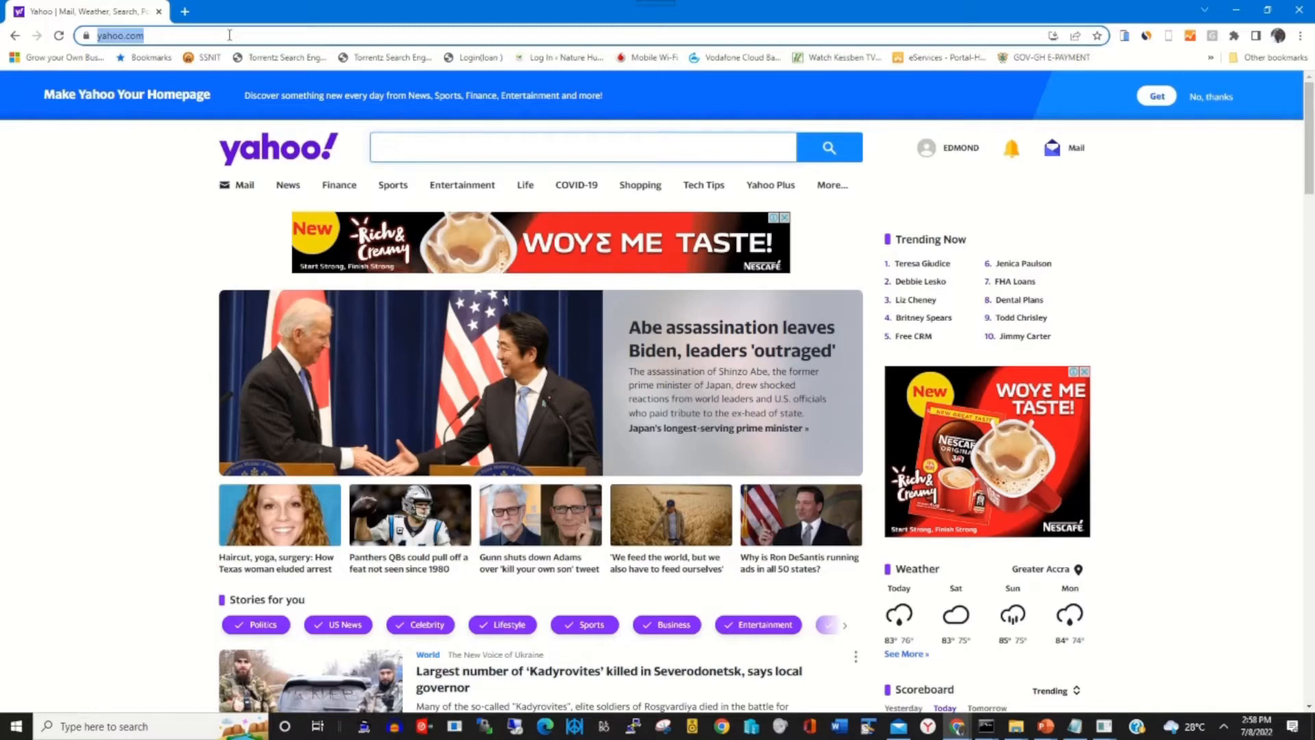
pyautogui.moveTo(959, 148)
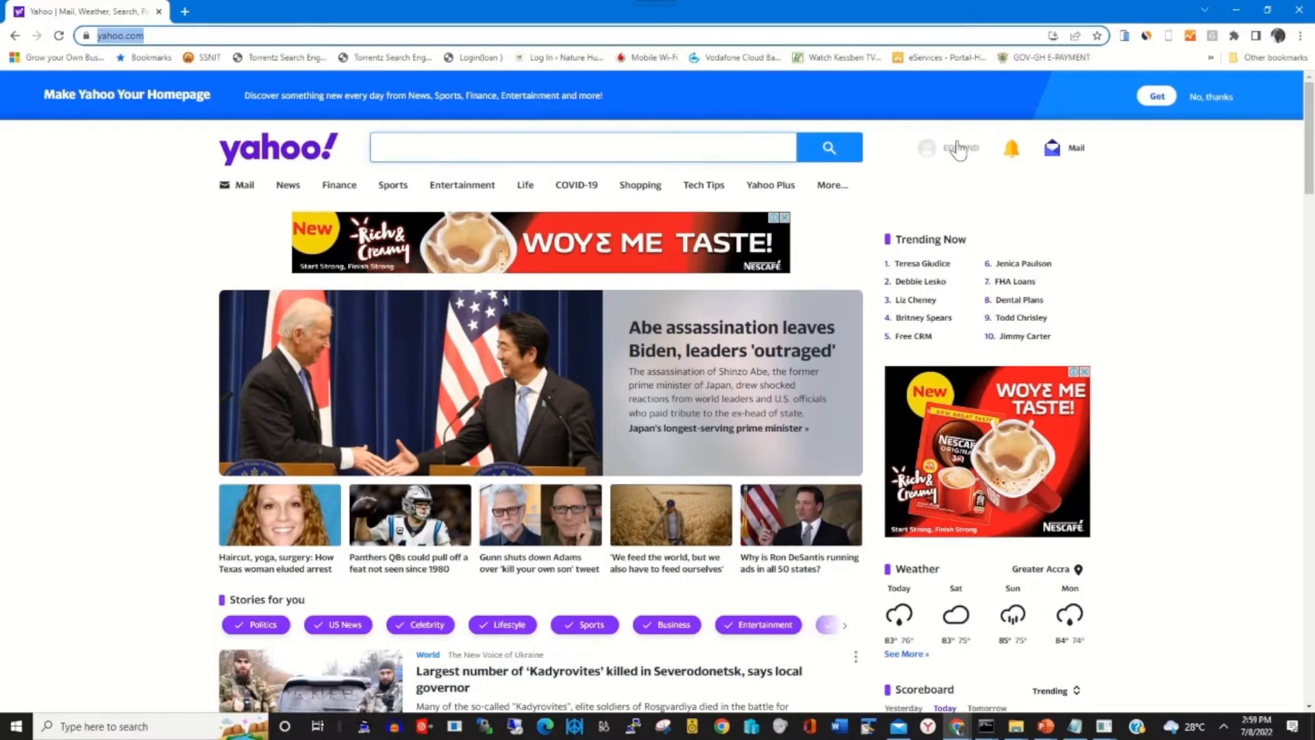
pyautogui.click(948, 148)
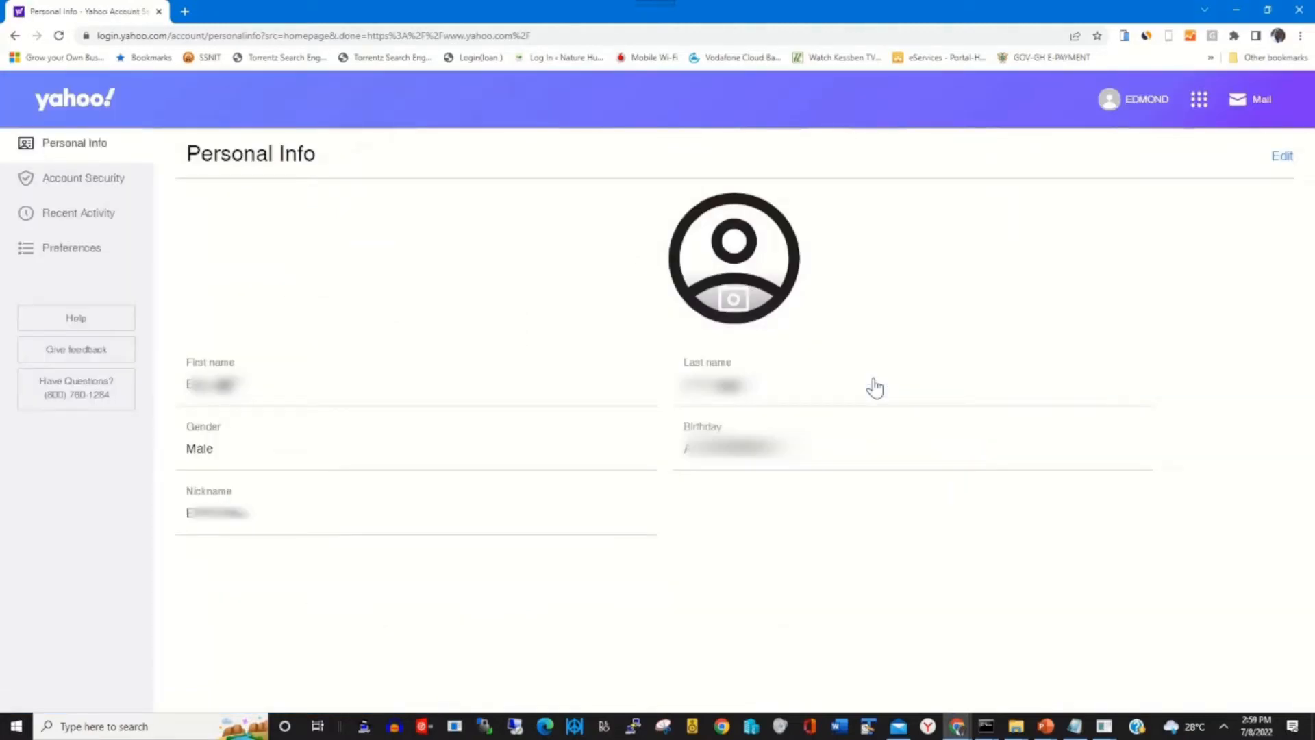
# Go to Account Security and scroll to the 'How you sign in to Yahoo' section.
pyautogui.click(1133, 98)
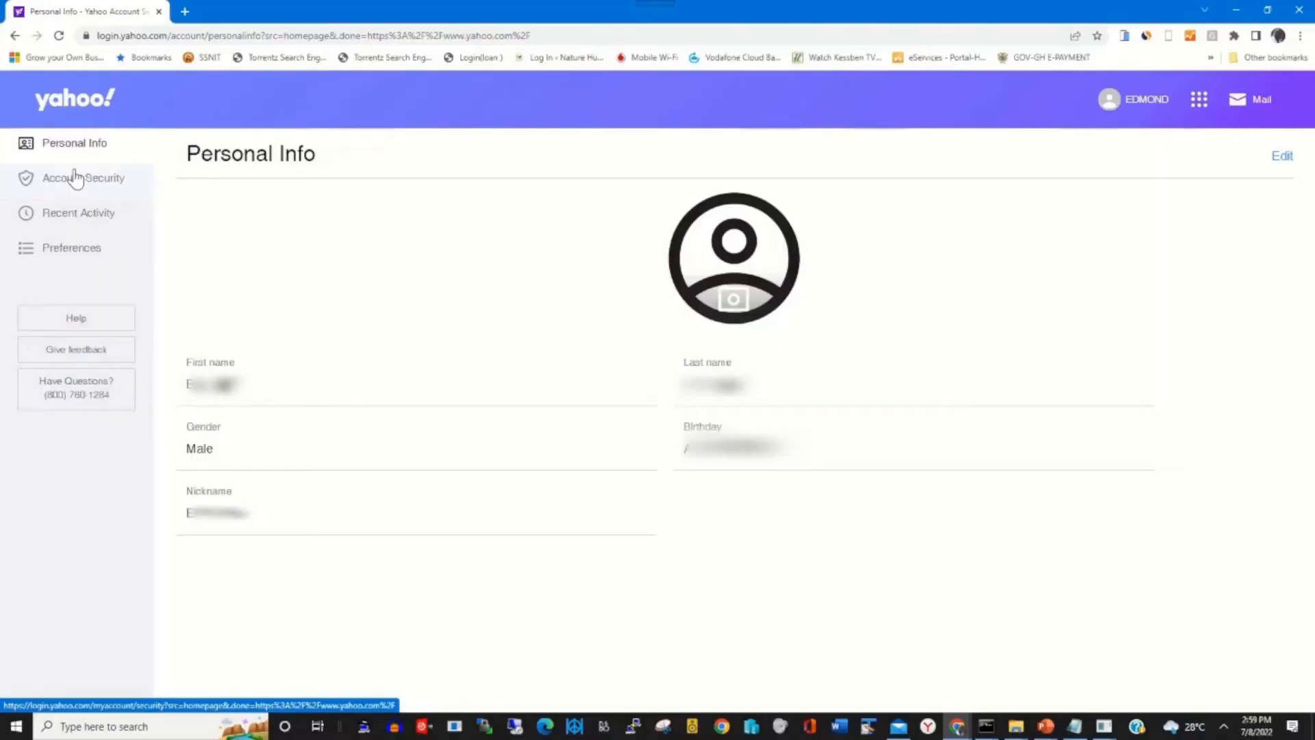
pyautogui.click(82, 179)
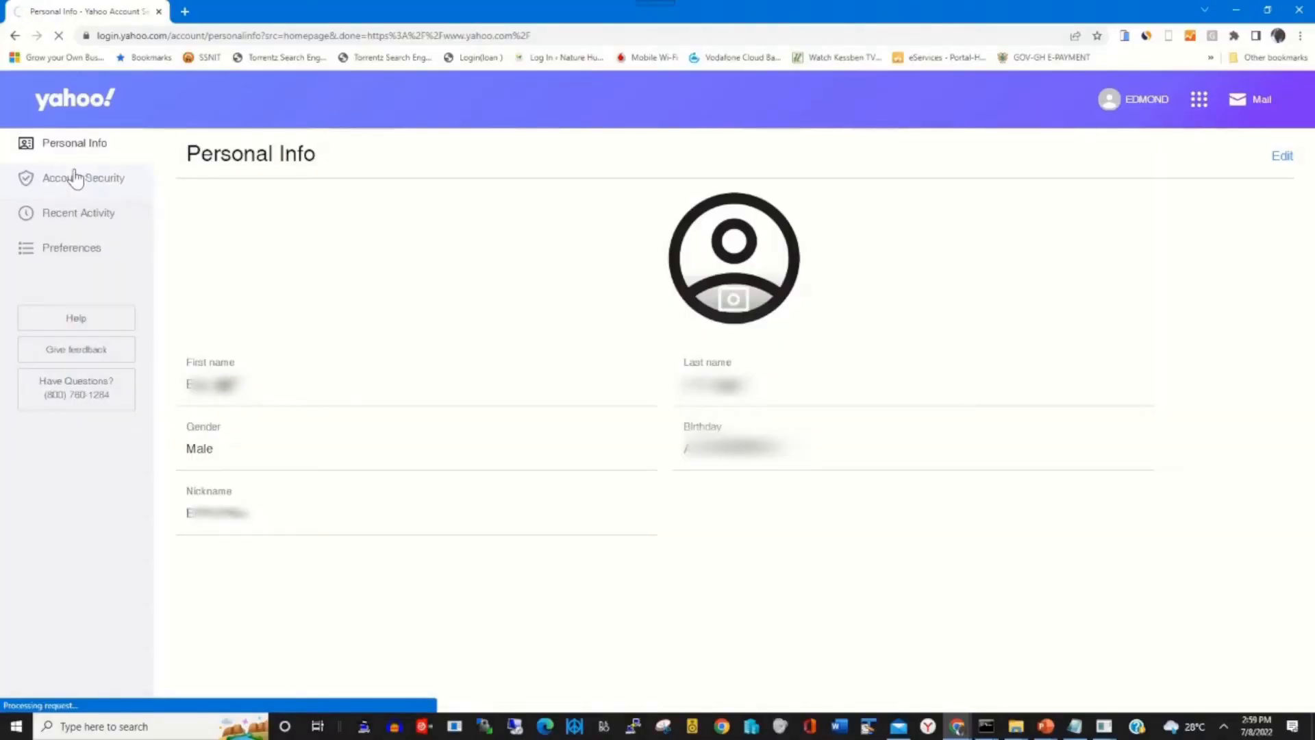
pyautogui.click(82, 177)
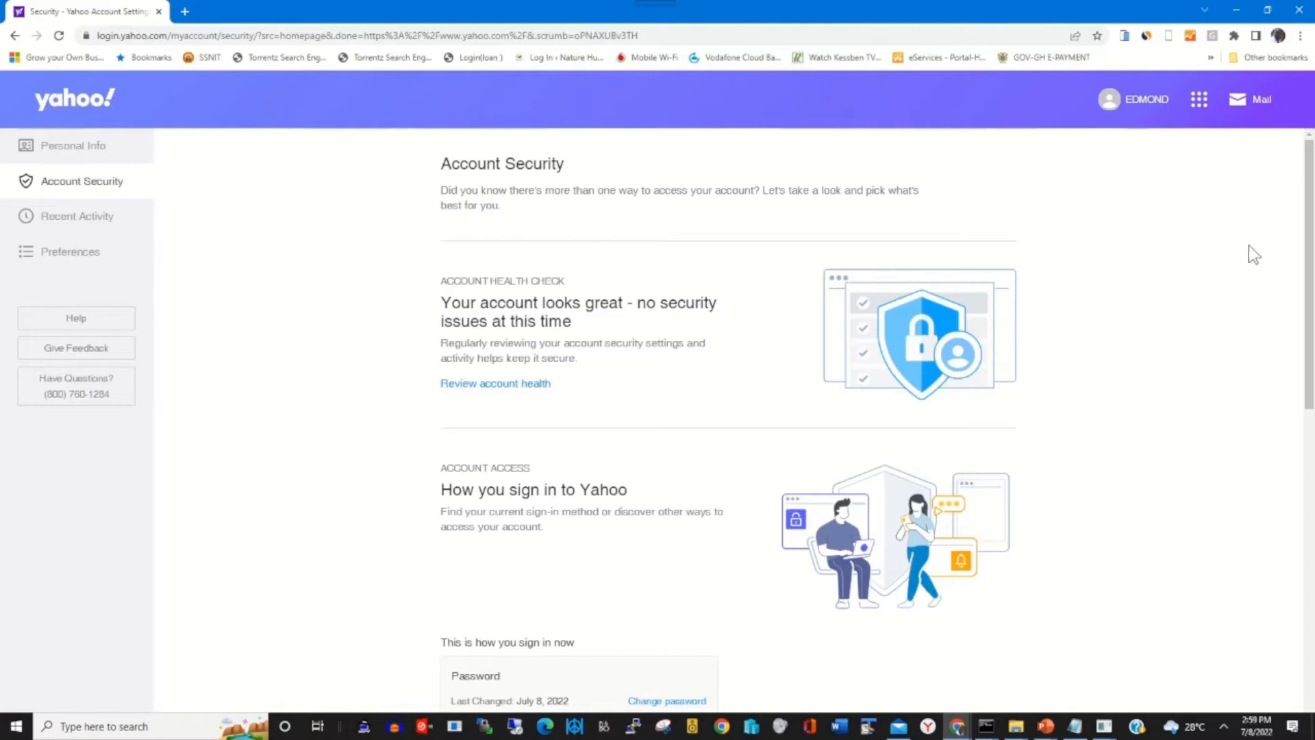
pyautogui.scroll(-3)
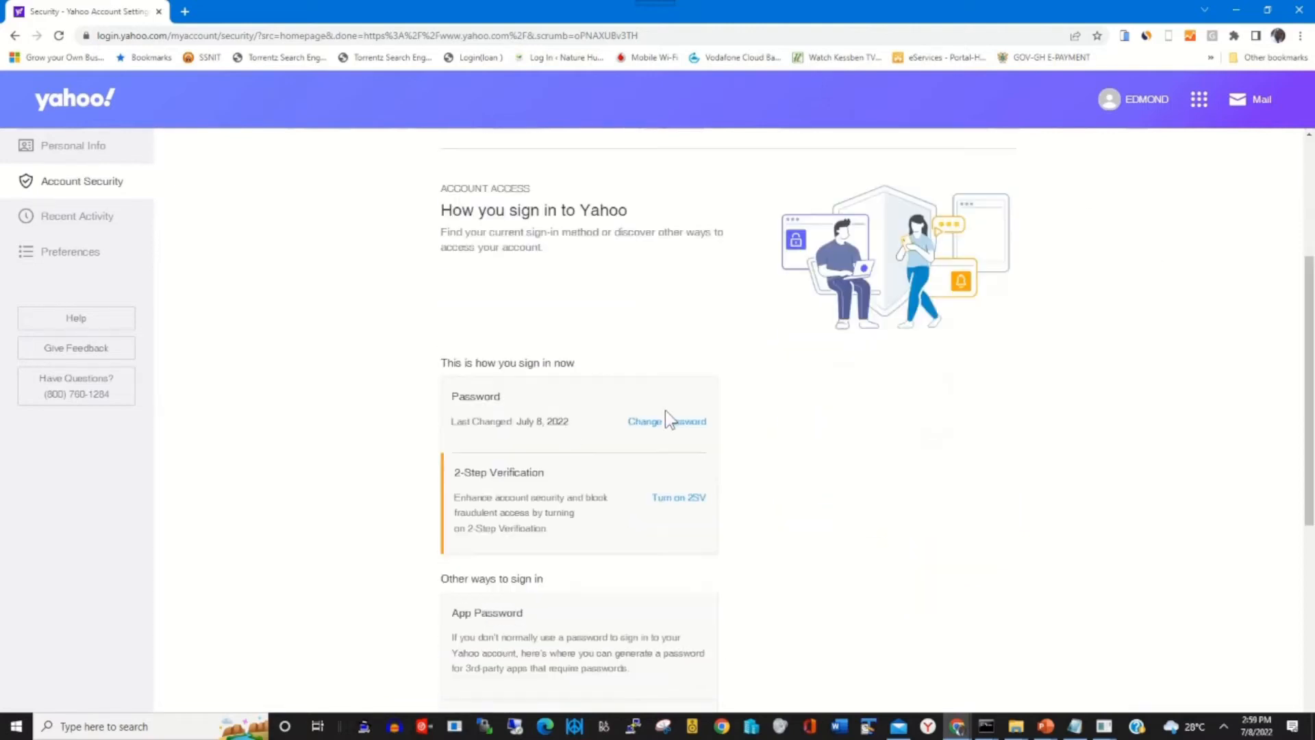
# Start a password change, submit a new password, then begin entering a different one after rejection.
pyautogui.click(667, 421)
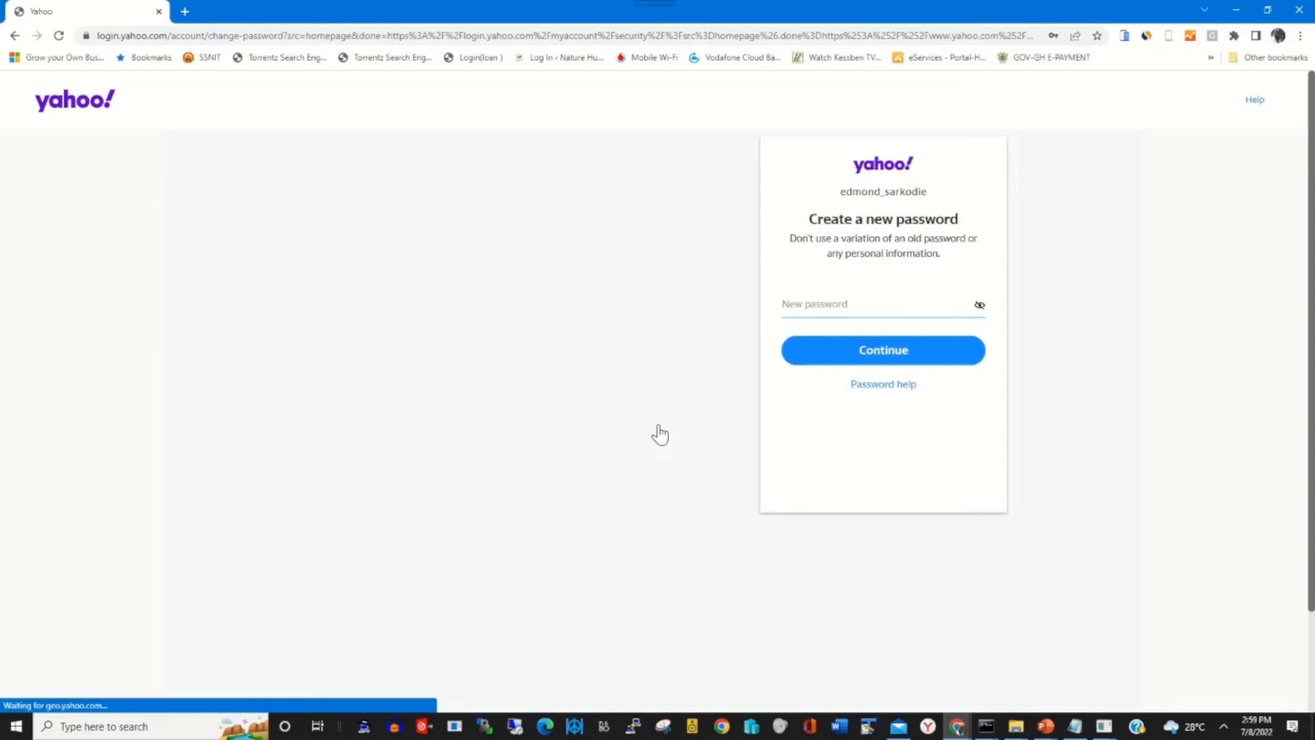
pyautogui.click(881, 305)
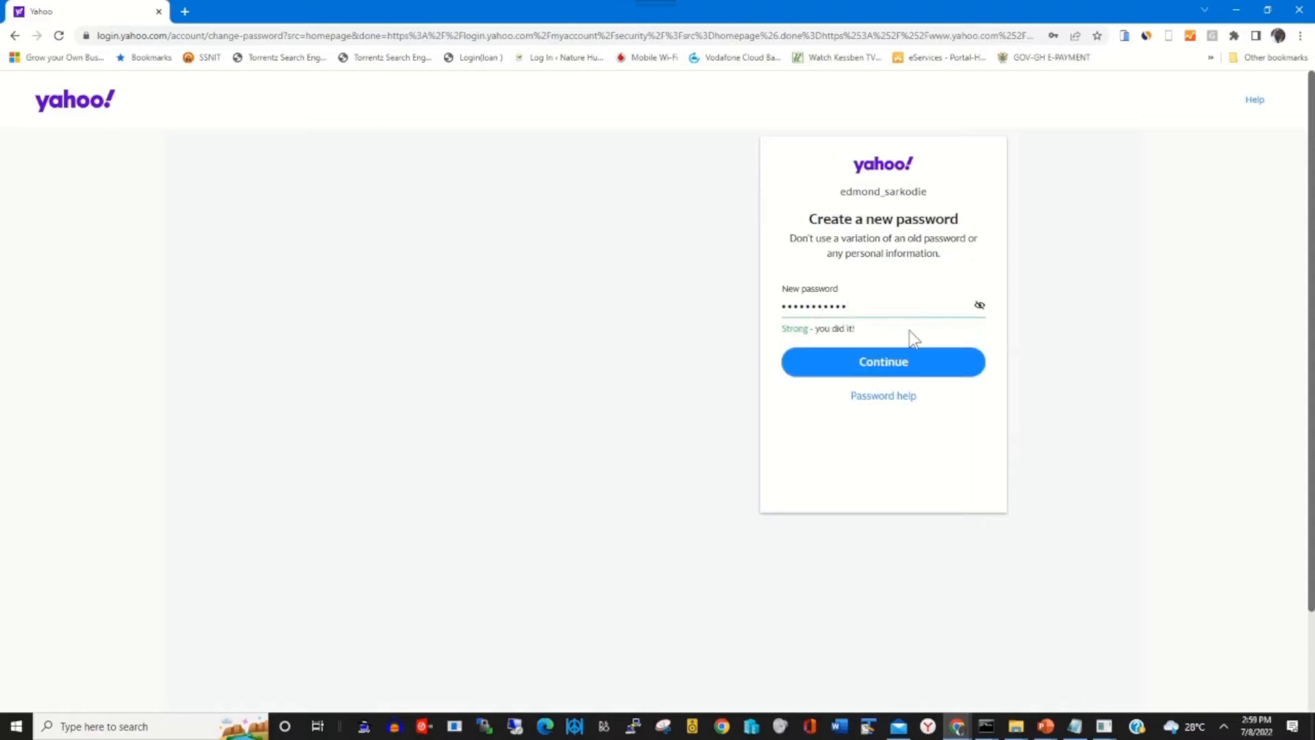
pyautogui.click(882, 362)
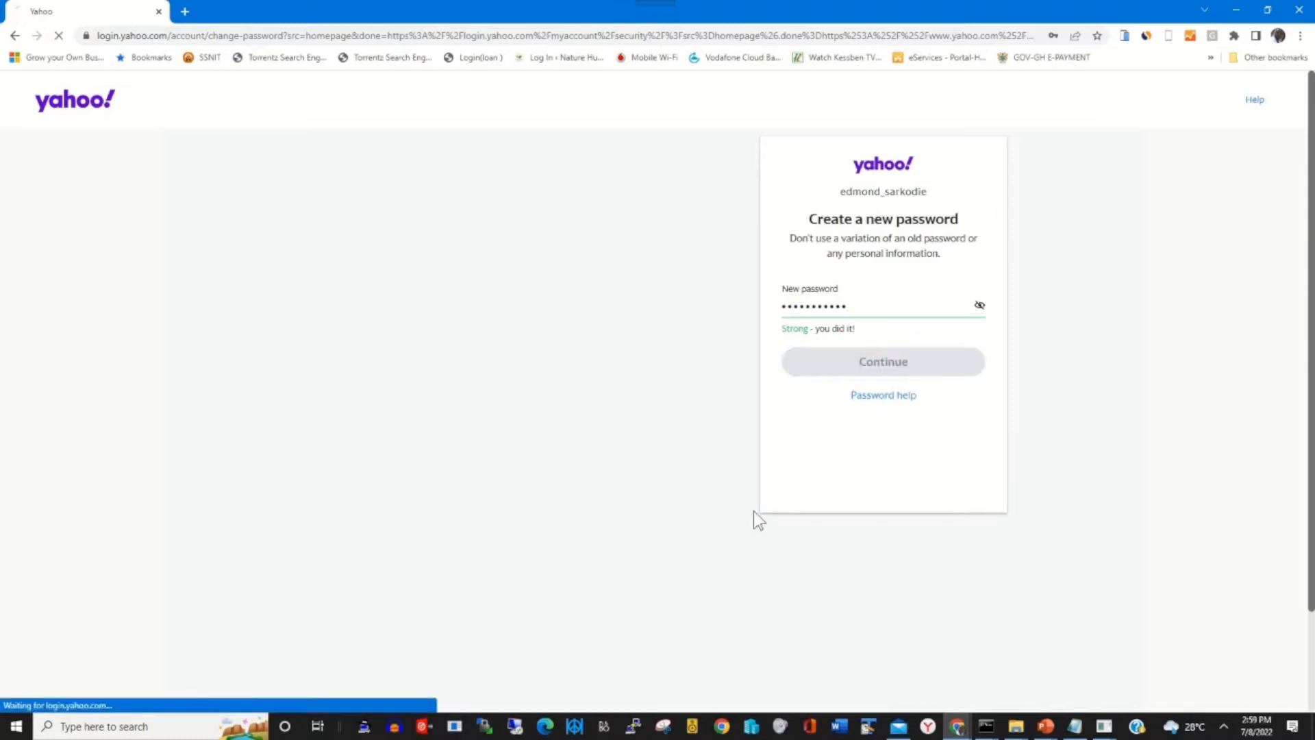
pyautogui.click(883, 362)
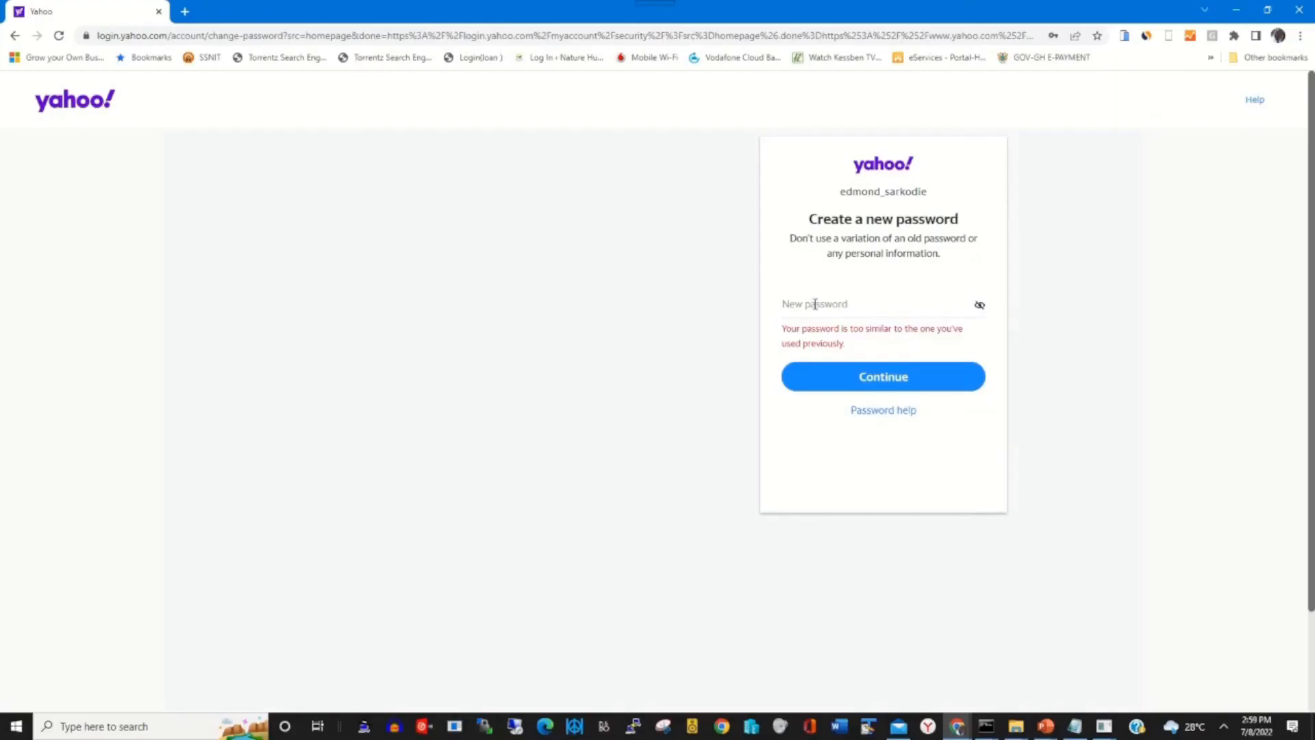
pyautogui.click(877, 303)
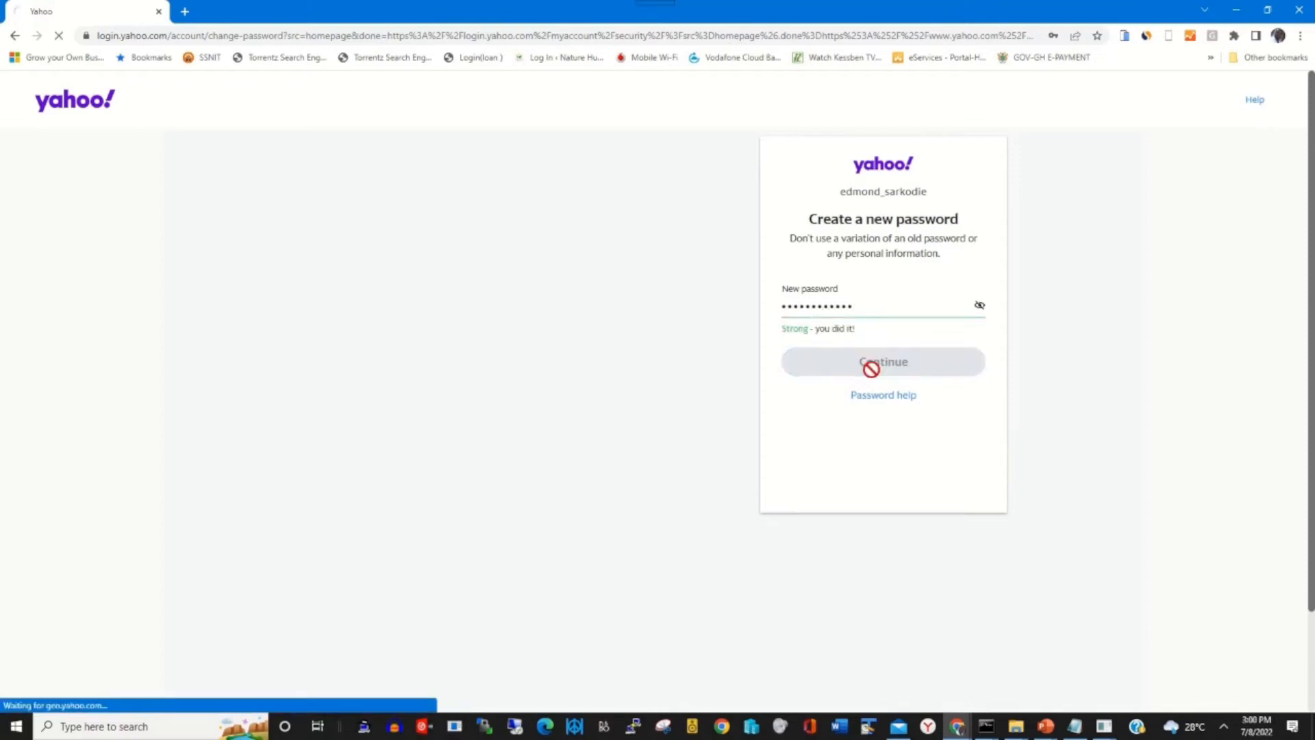
# Submit the replacement password, decline browser saving, and postpone adding a recovery email.
pyautogui.click(882, 362)
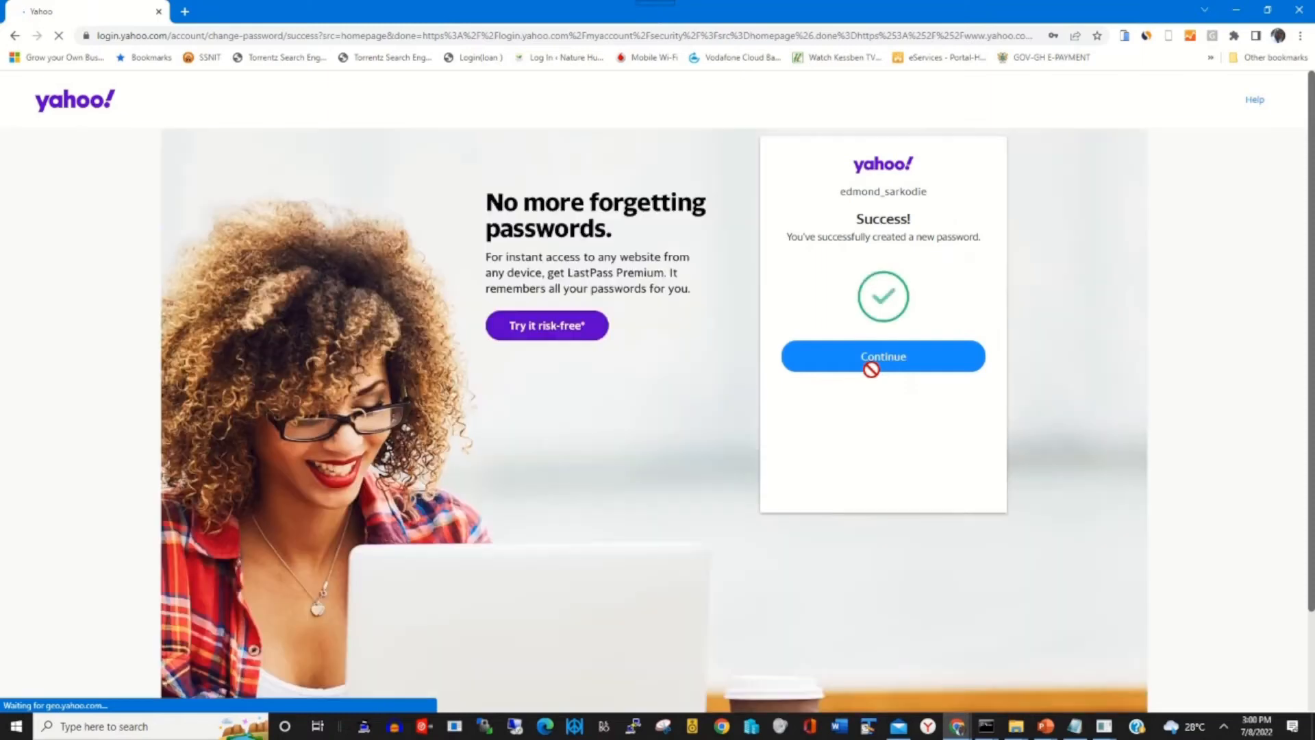
pyautogui.click(1053, 35)
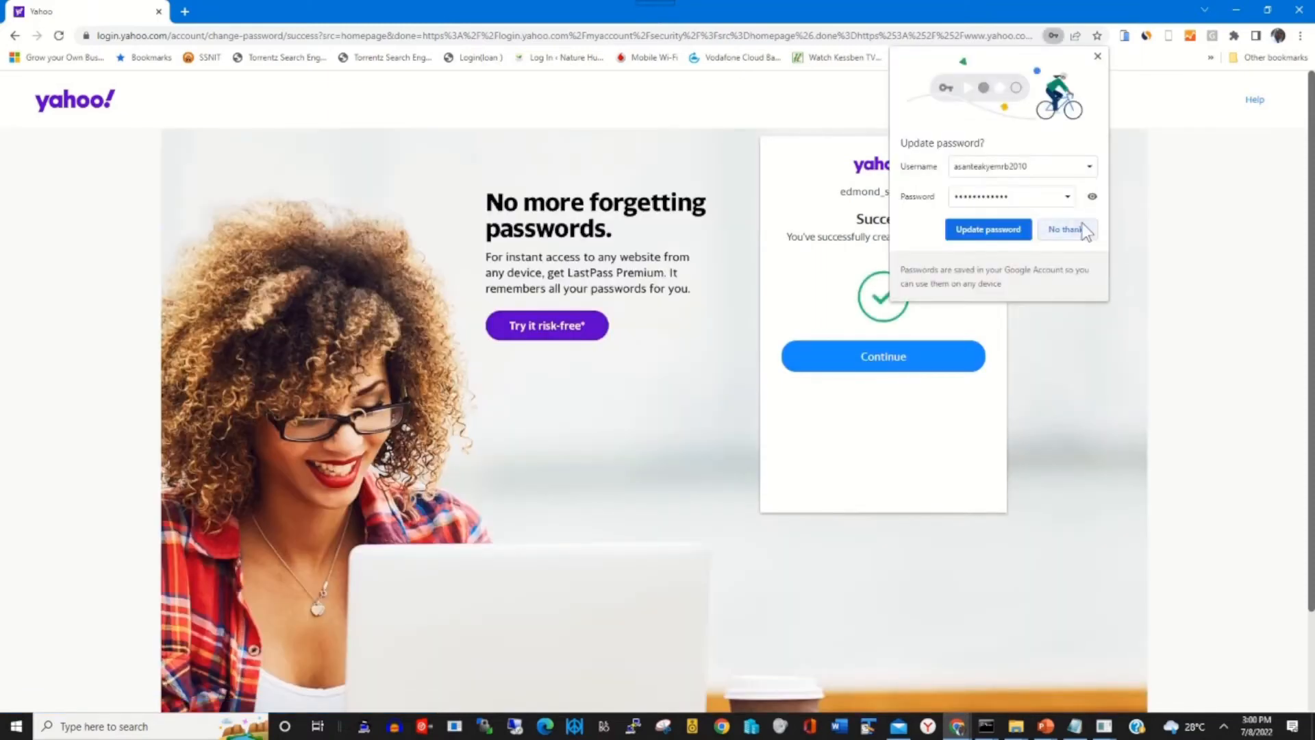
pyautogui.click(1062, 228)
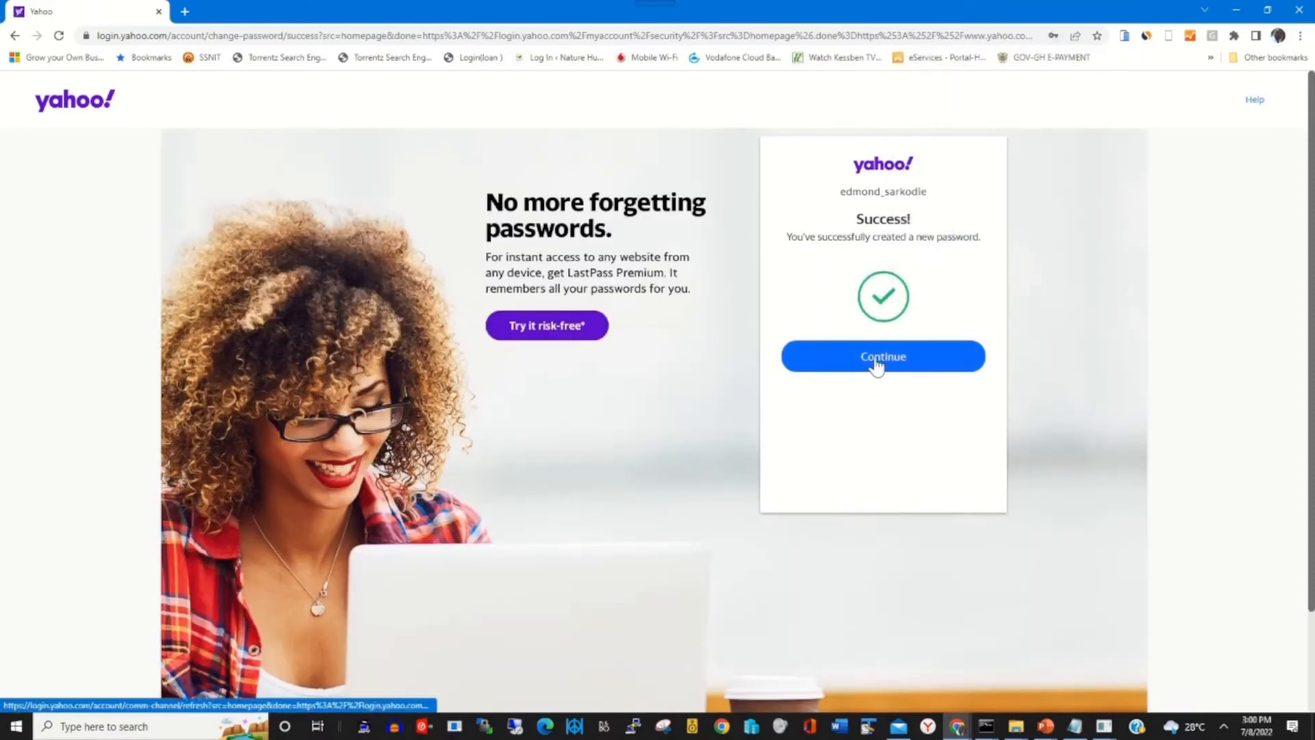
pyautogui.click(882, 356)
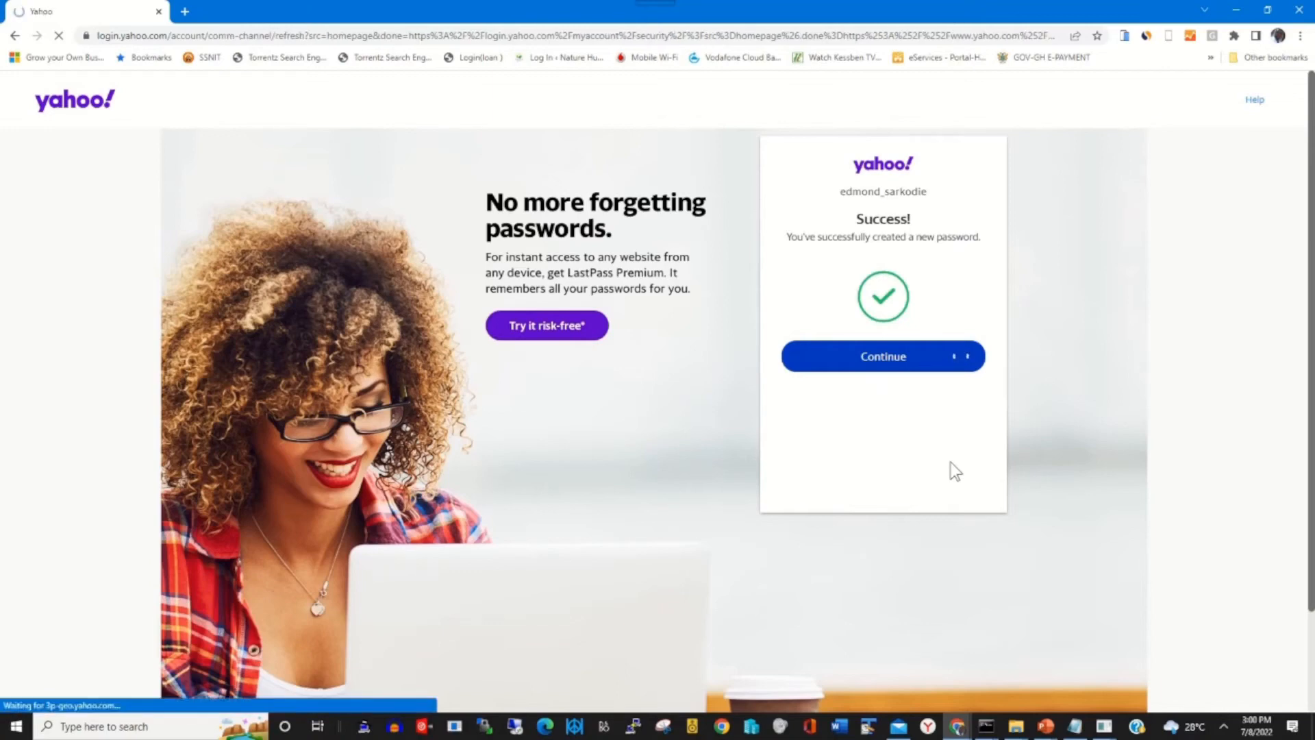
pyautogui.click(883, 356)
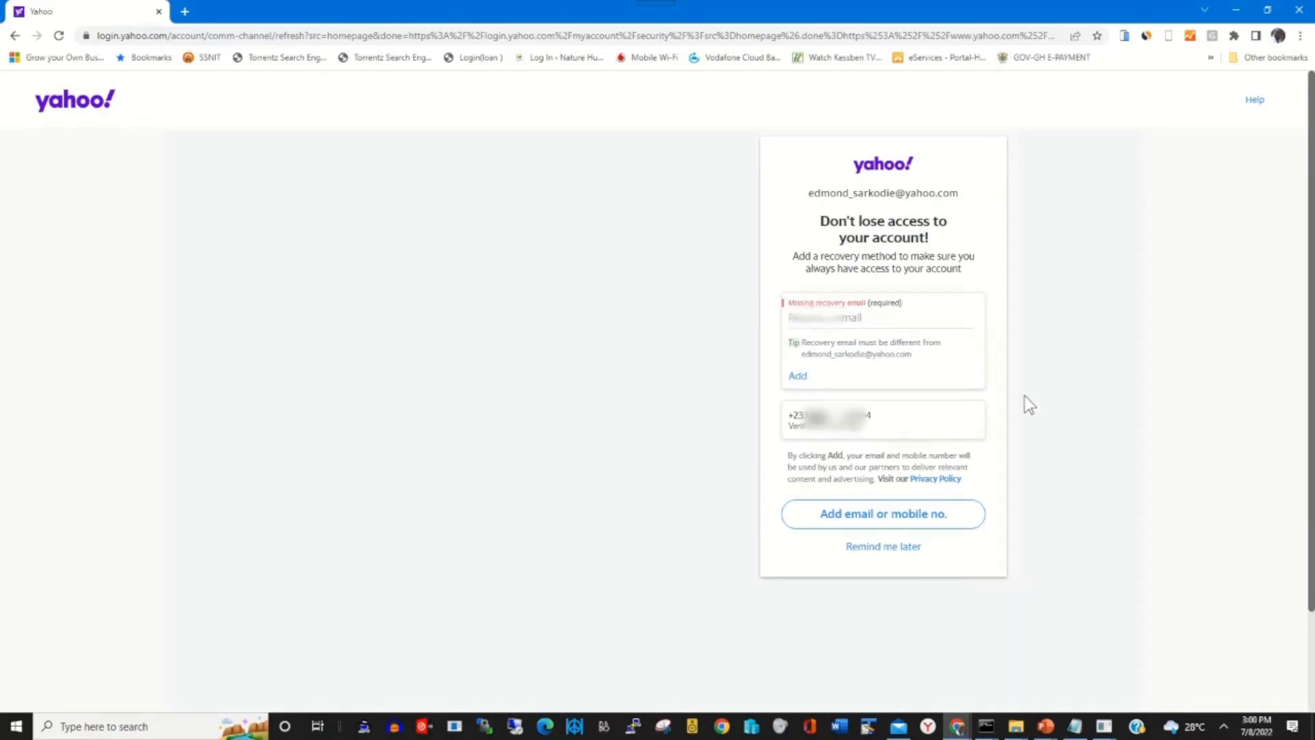
pyautogui.moveTo(882, 546)
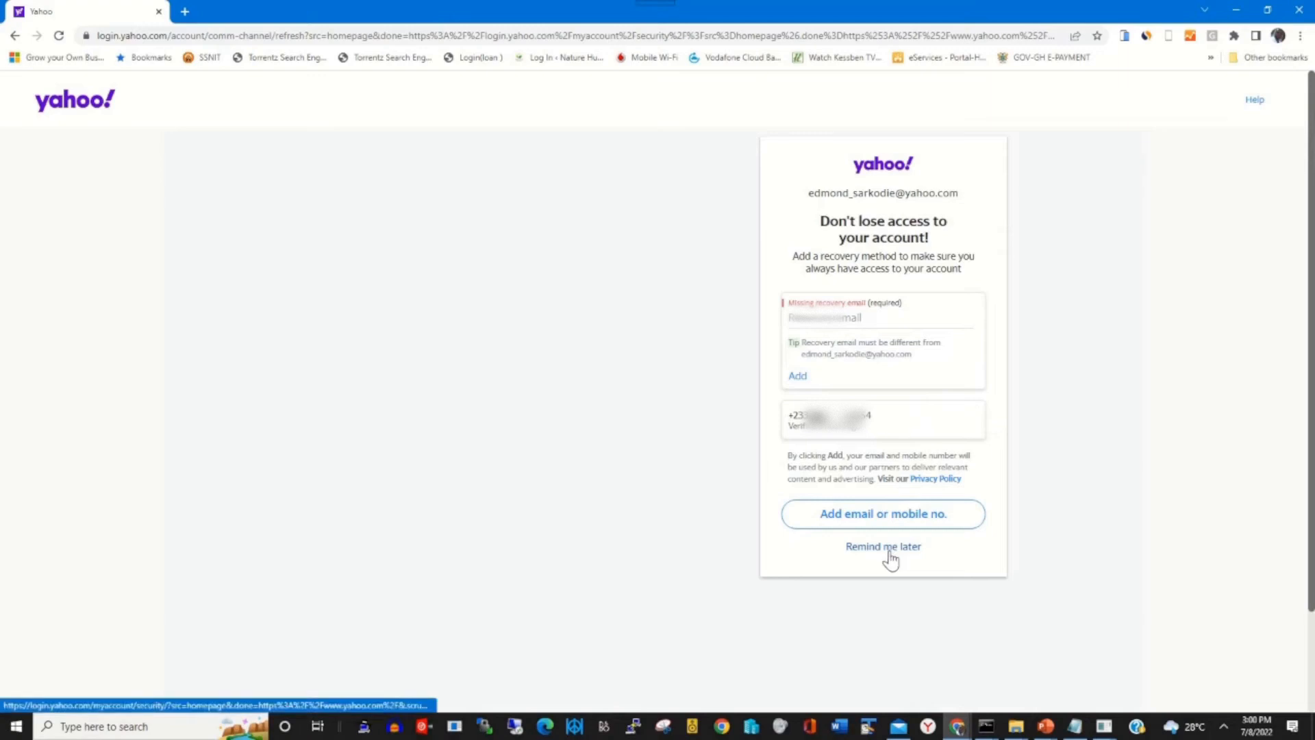
pyautogui.click(882, 546)
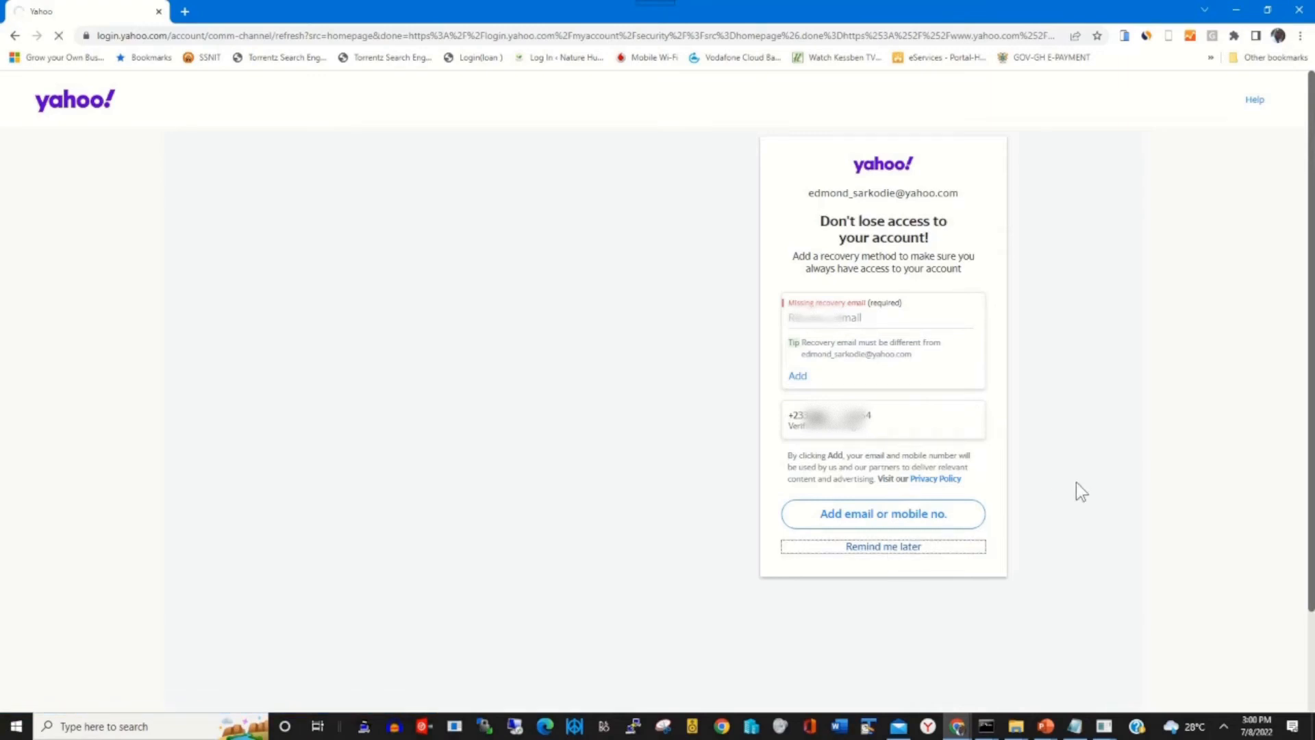
# Sign out of Yahoo through the profile menu on Account Security.
pyautogui.click(882, 546)
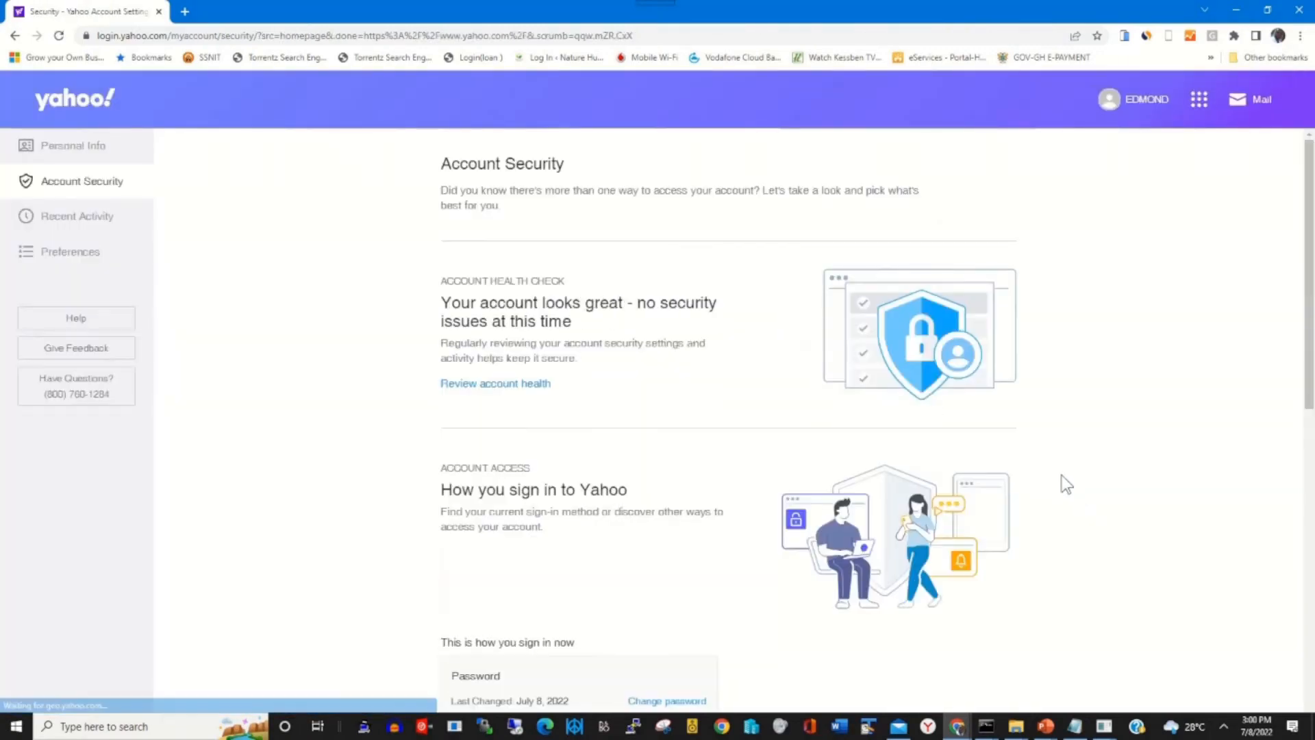
pyautogui.click(1147, 98)
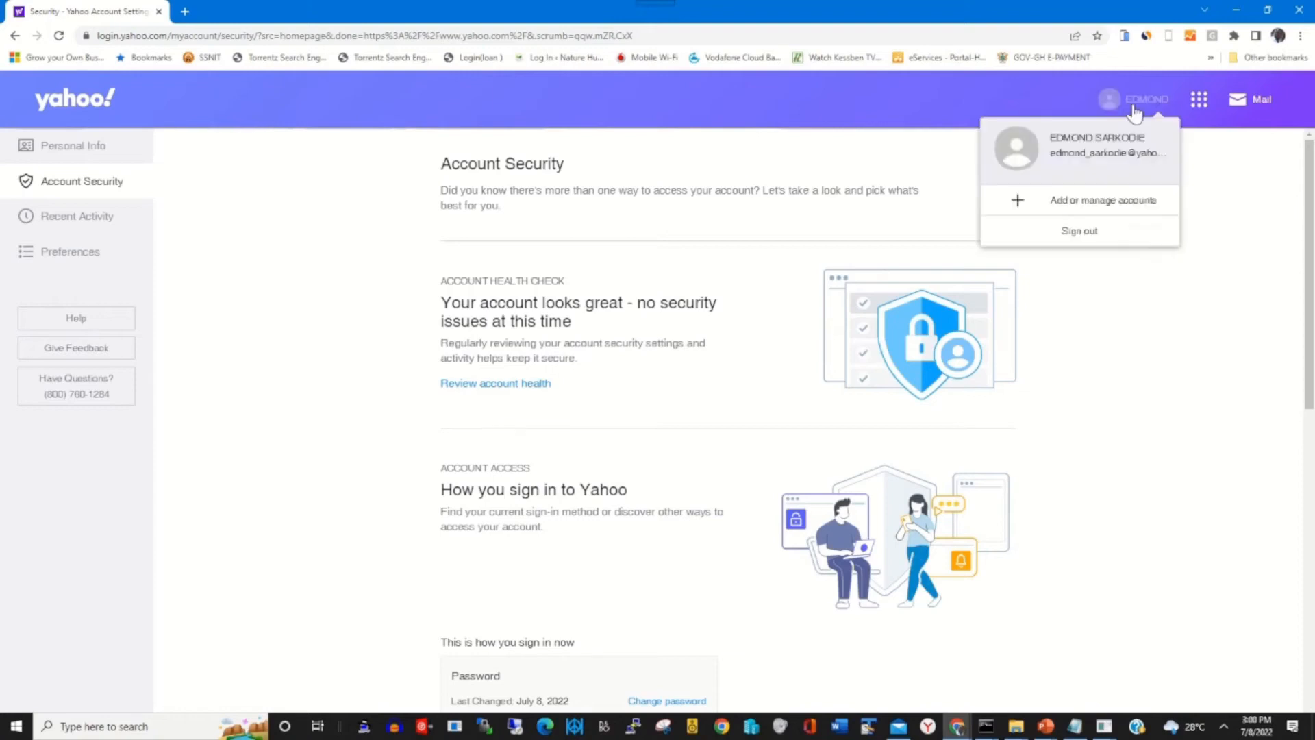
pyautogui.click(1080, 231)
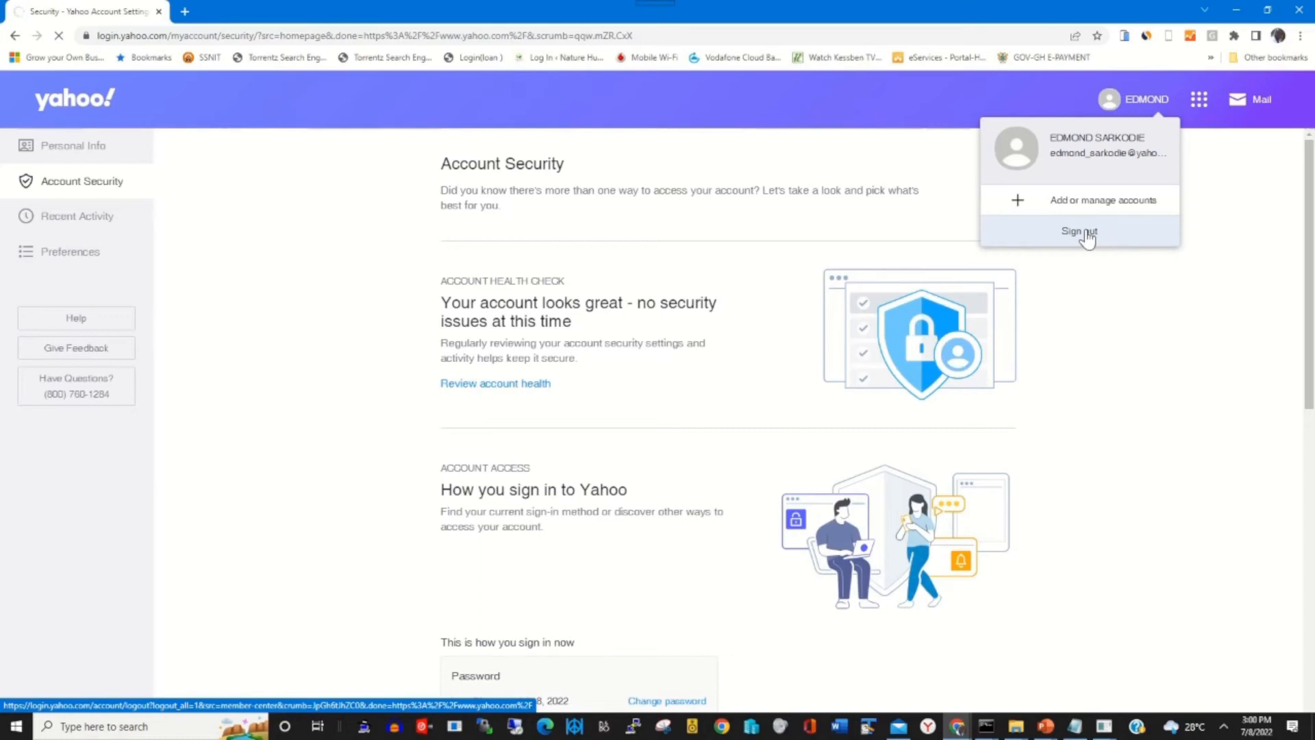
pyautogui.click(1079, 231)
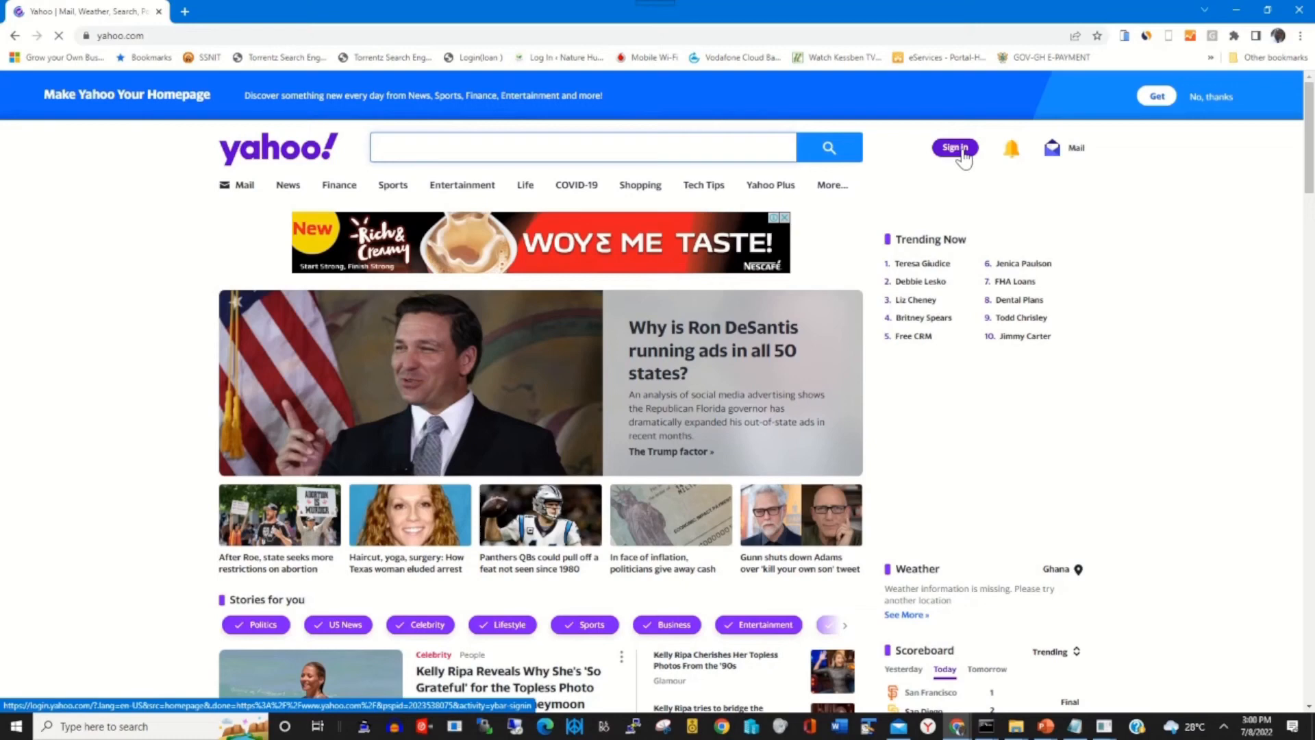
# Sign back in by selecting the saved account and entering the new password.
pyautogui.click(954, 148)
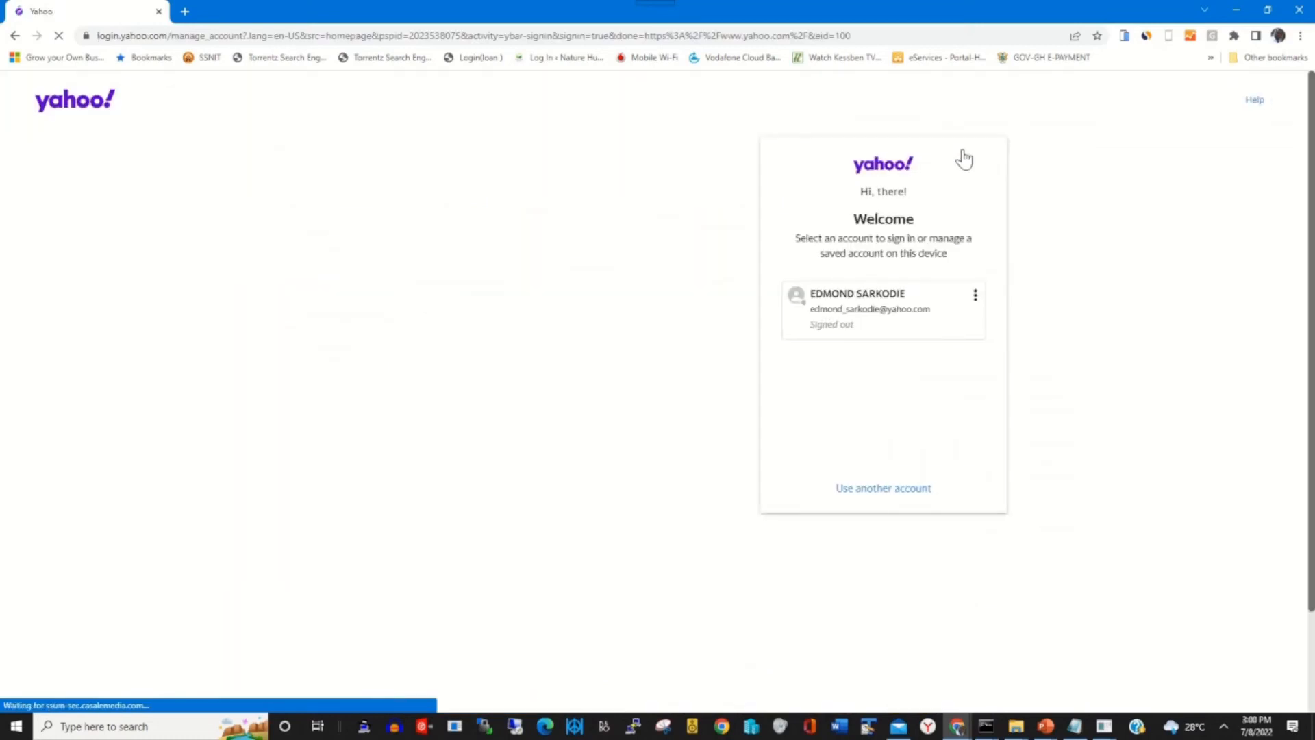
pyautogui.click(870, 309)
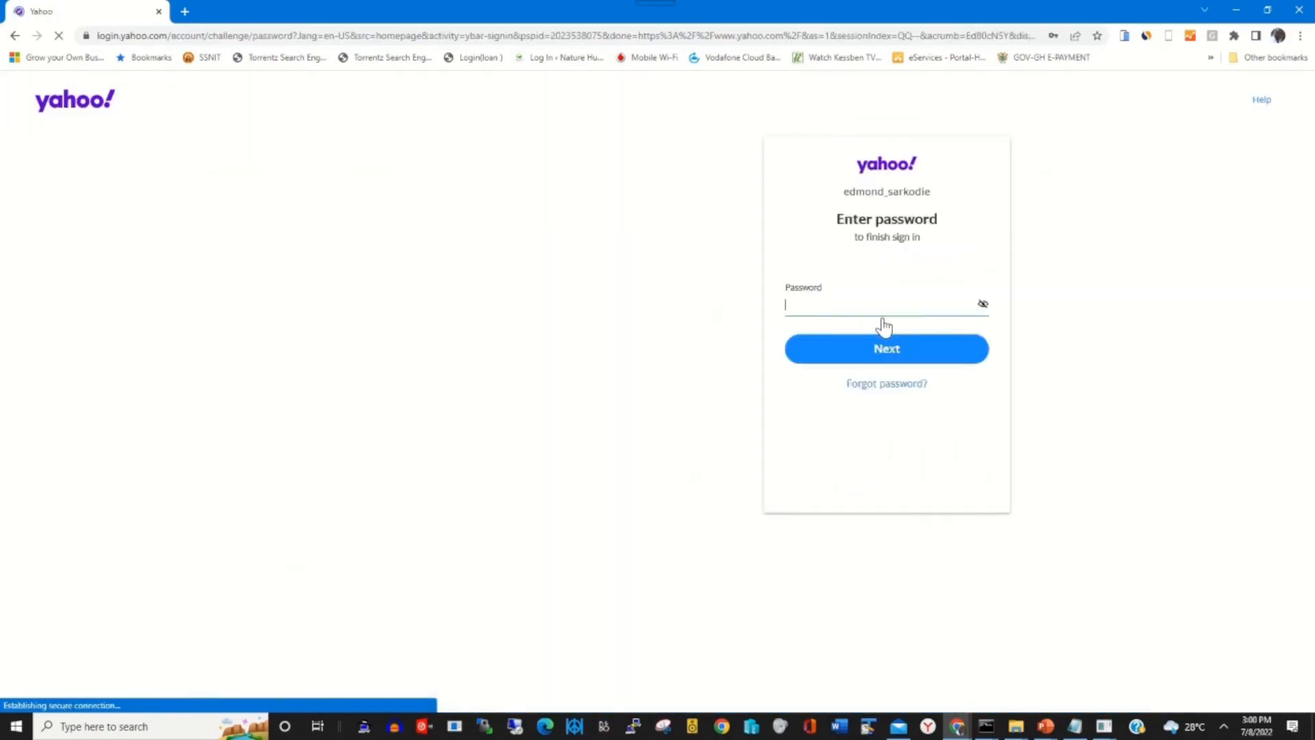
pyautogui.click(862, 304)
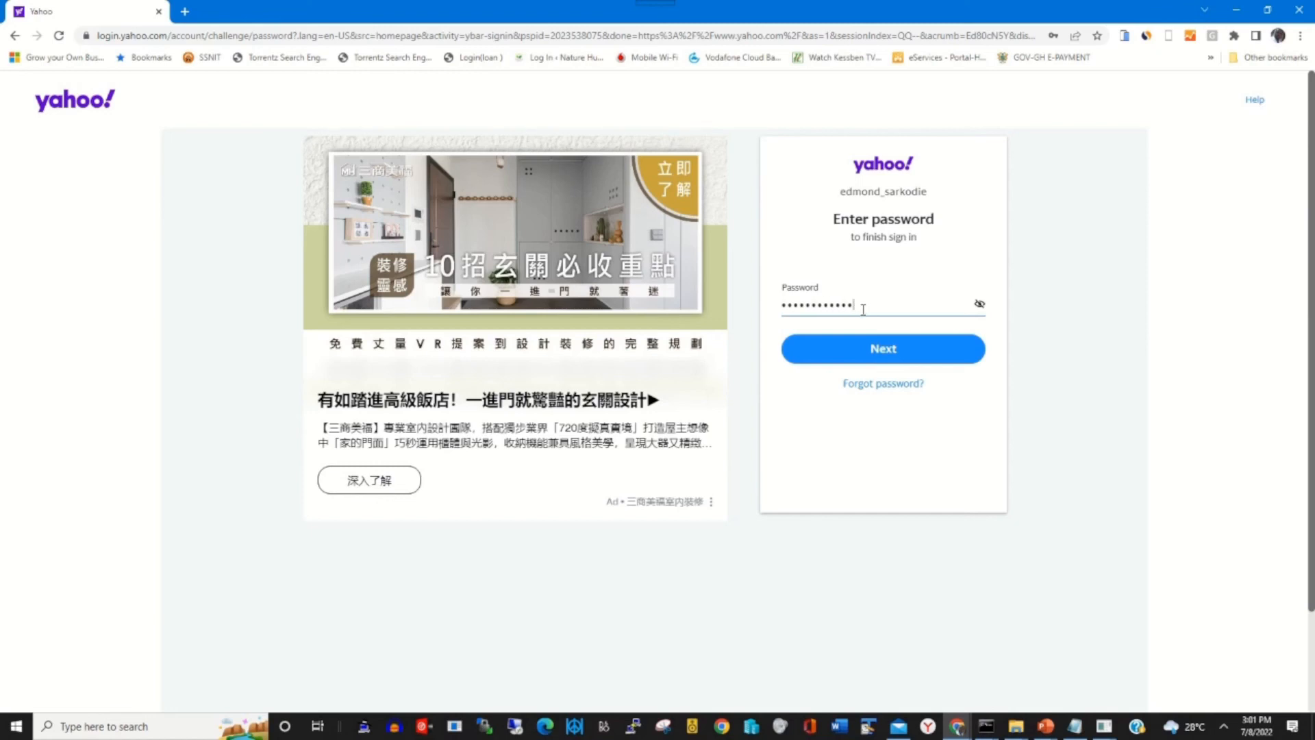
pyautogui.click(882, 349)
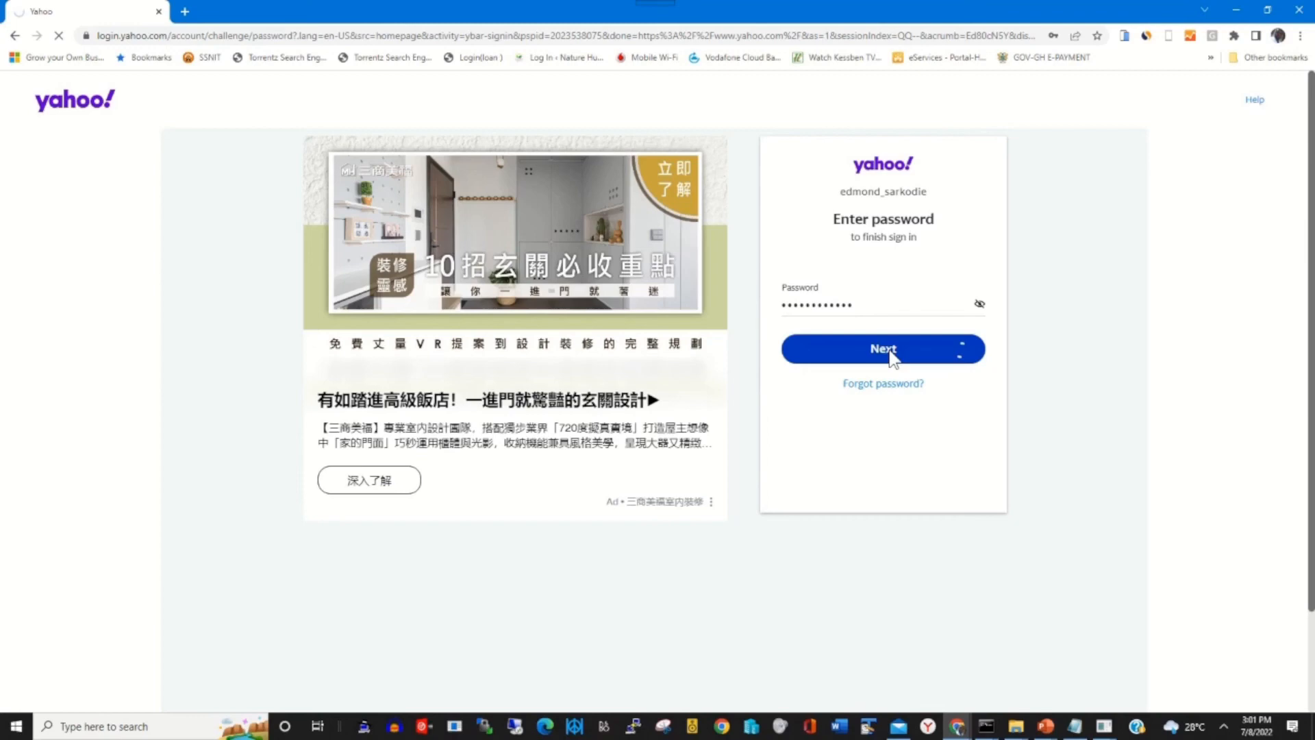
pyautogui.click(882, 349)
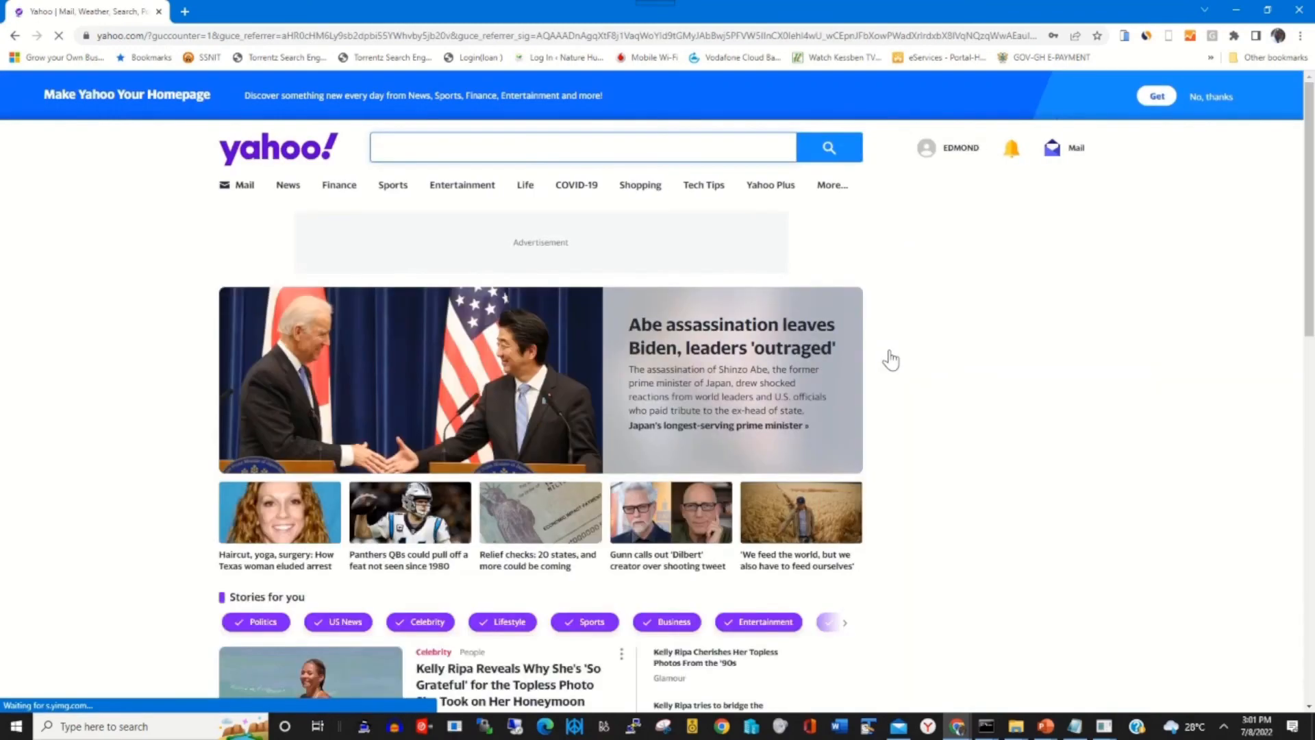
# Go from the Mail preview to the inbox and open 'Password change for your Yahoo account'.
pyautogui.click(1054, 148)
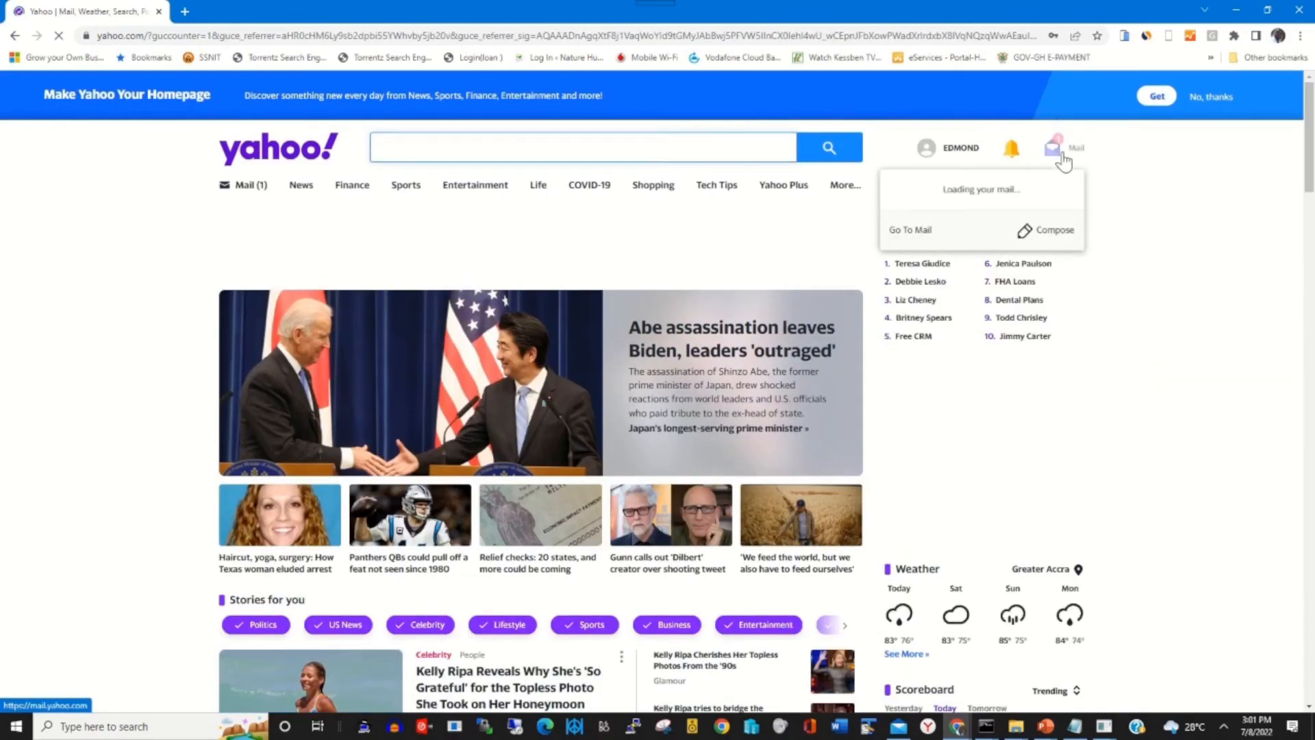
pyautogui.click(911, 230)
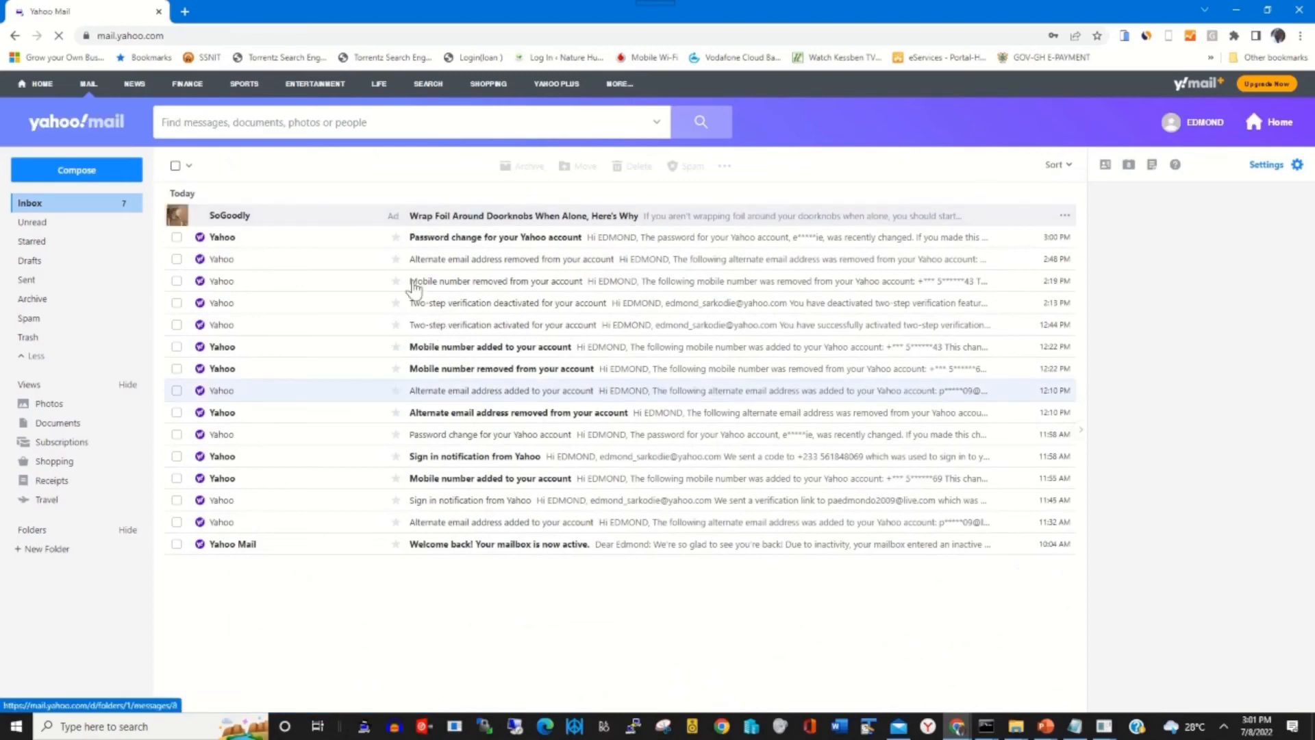
pyautogui.click(495, 237)
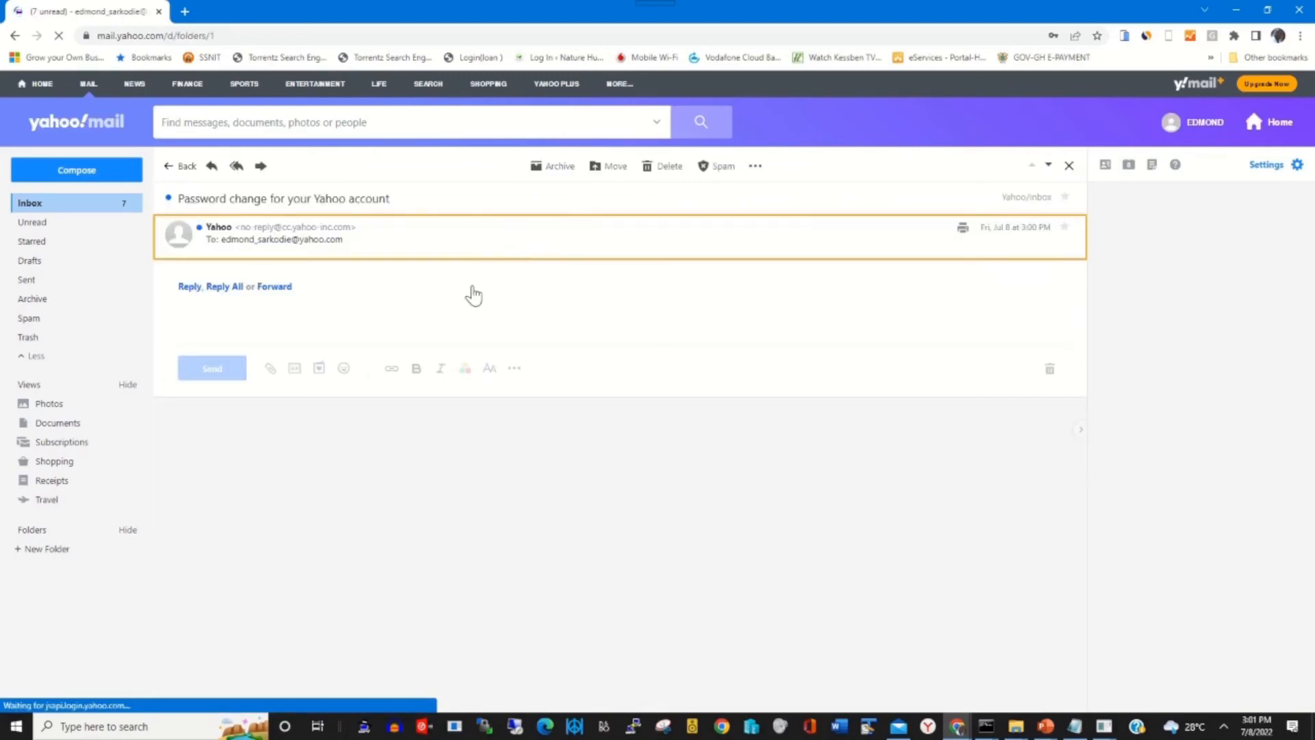